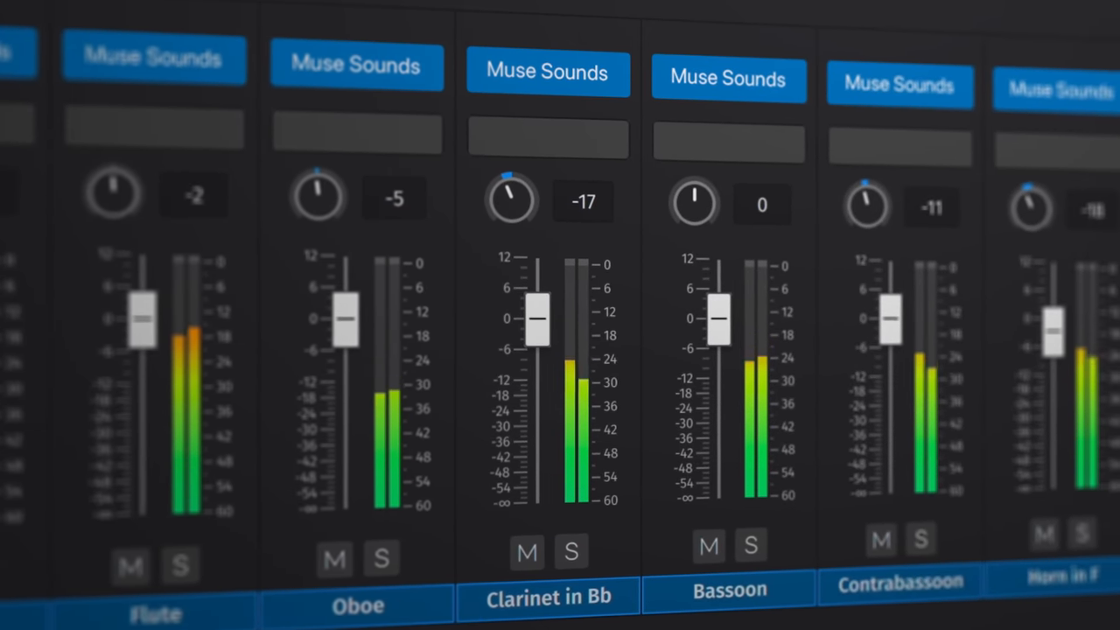
Step: Choose the Dark theme, try purple, then settle on the blue accent colour
scroll("right", 3)
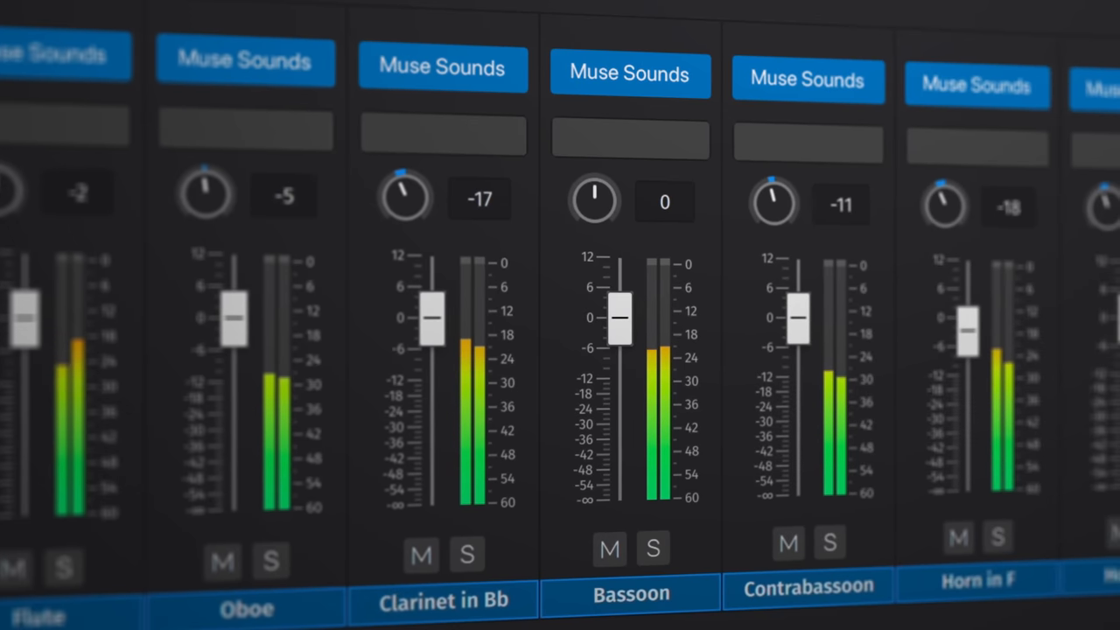
scroll("right", 3)
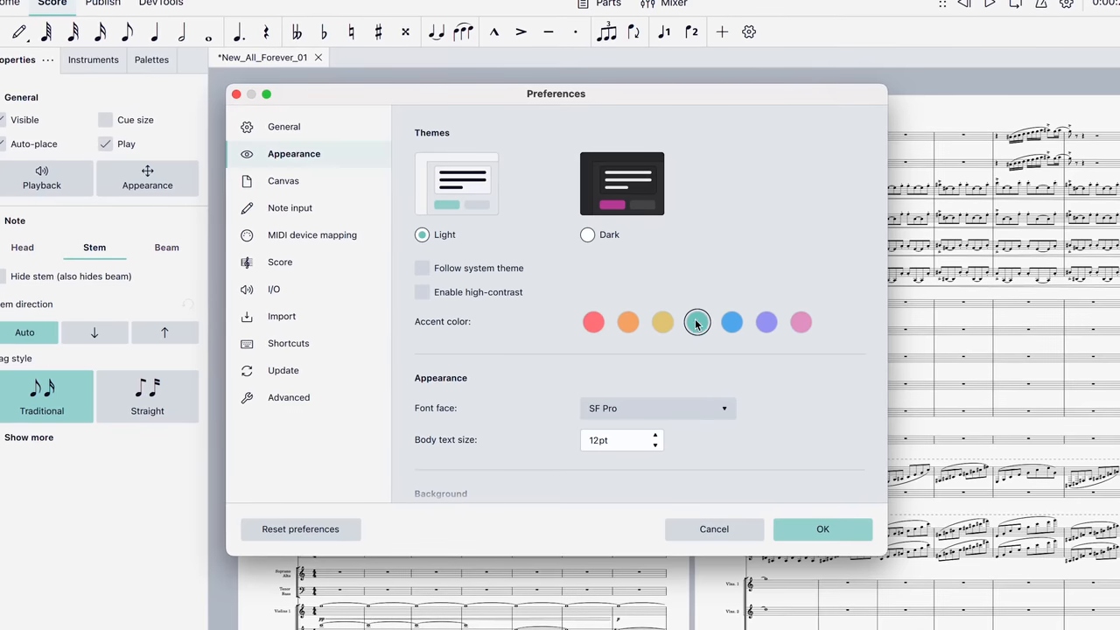
left_click(586, 232)
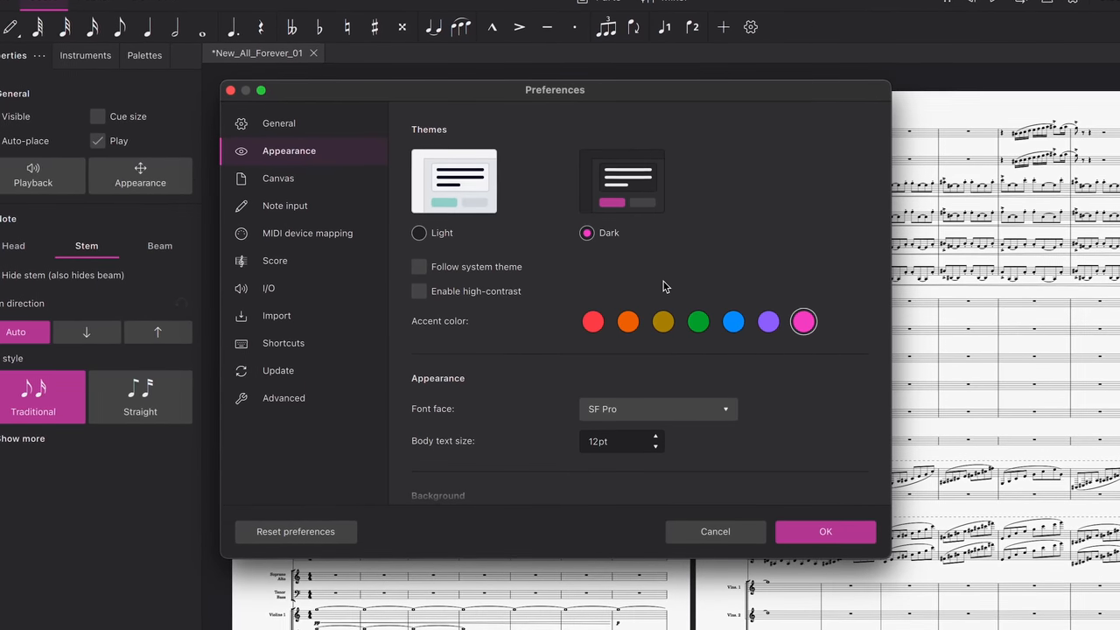
left_click(768, 321)
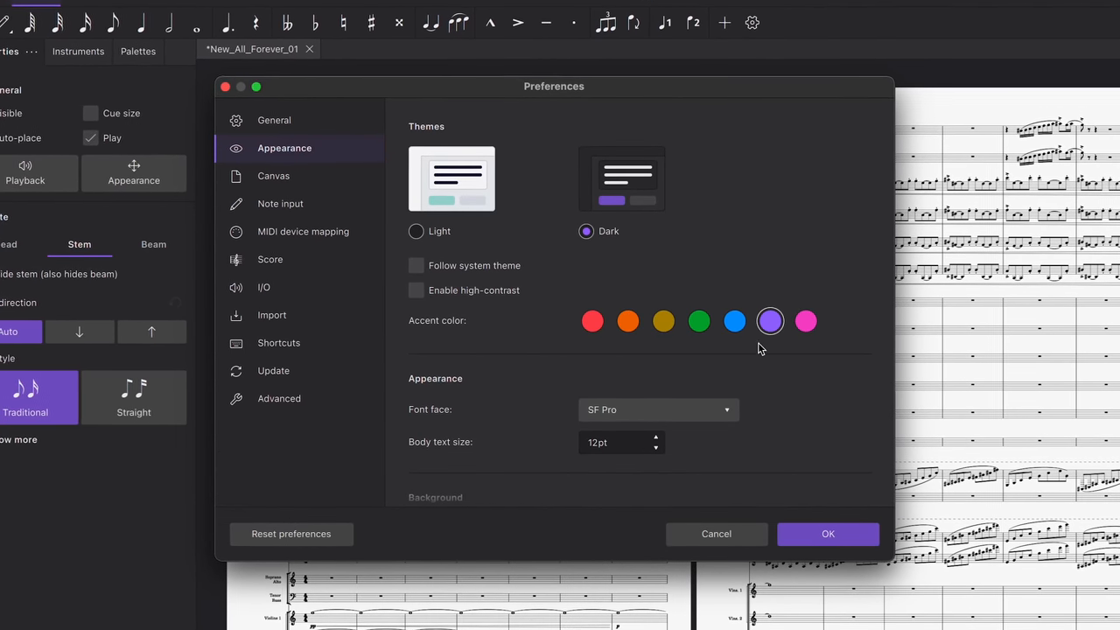
left_click(734, 320)
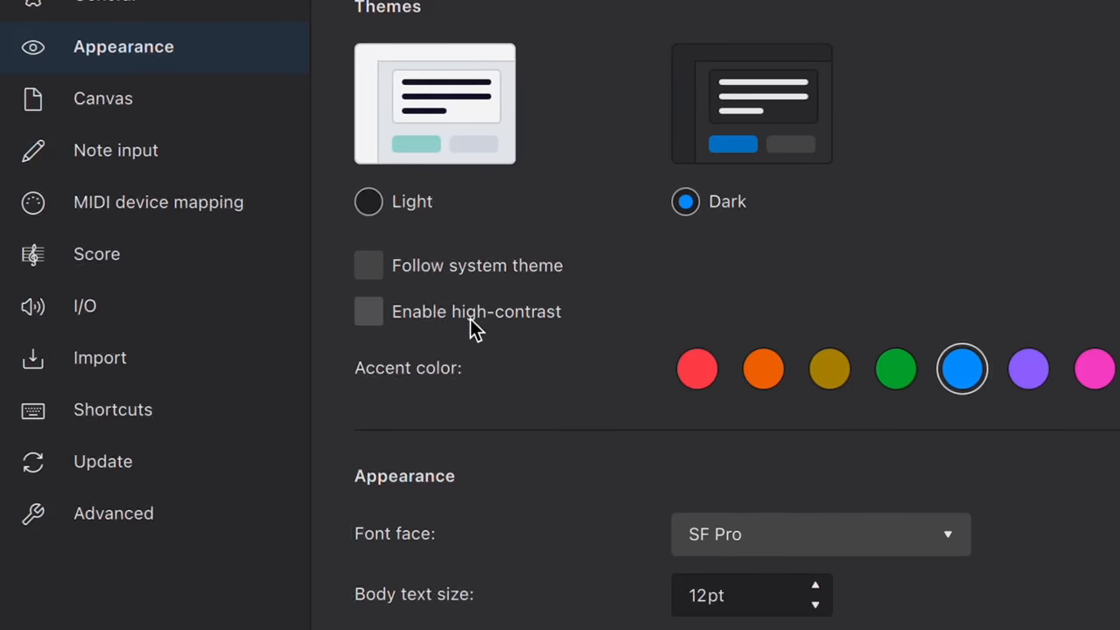
left_click(368, 311)
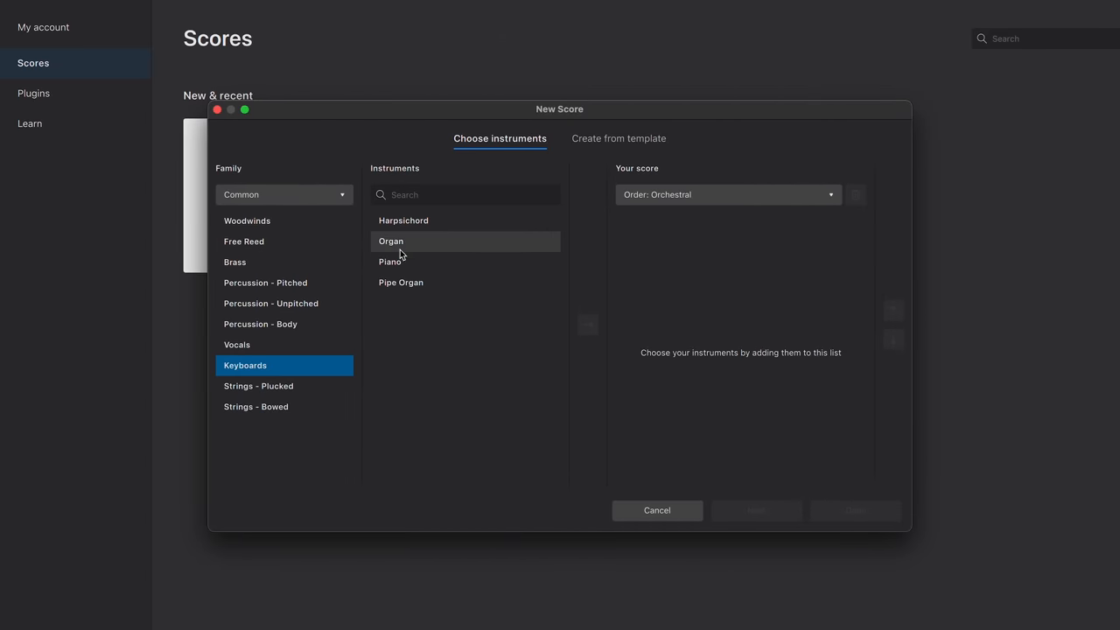
Step: Add Piano, finish the new score, and hide the Violin staff
double_click(389, 261)
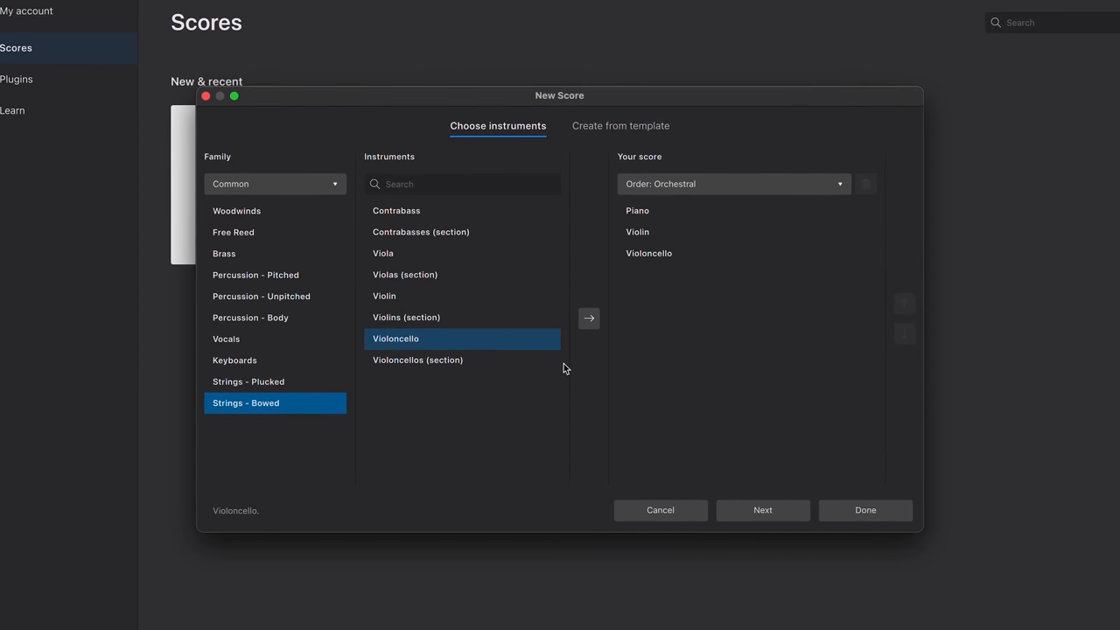
left_click(863, 510)
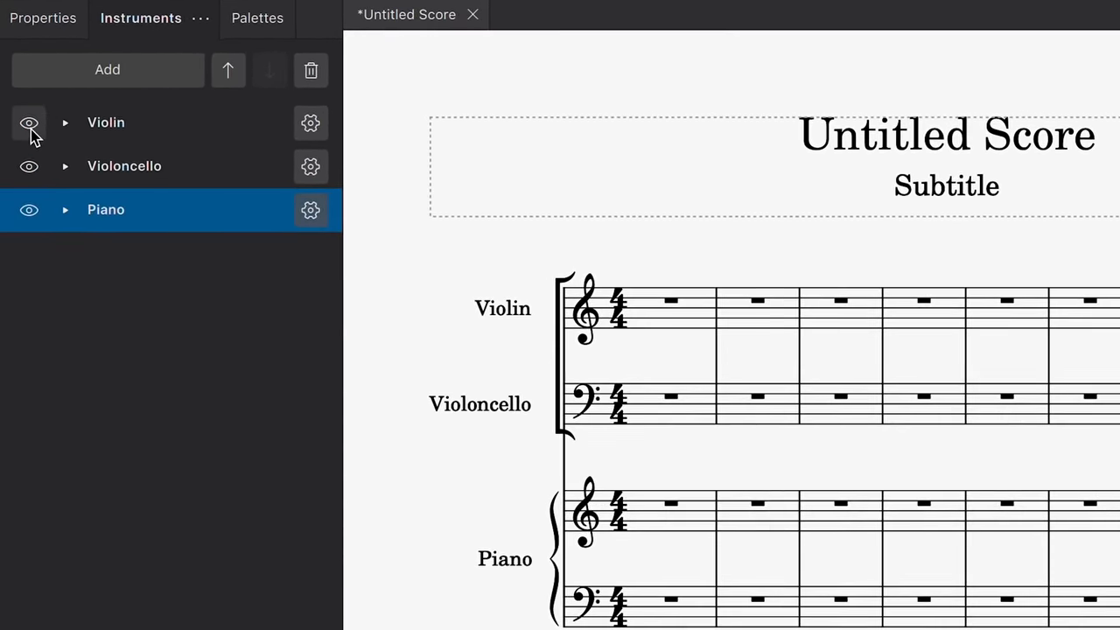
left_click(64, 123)
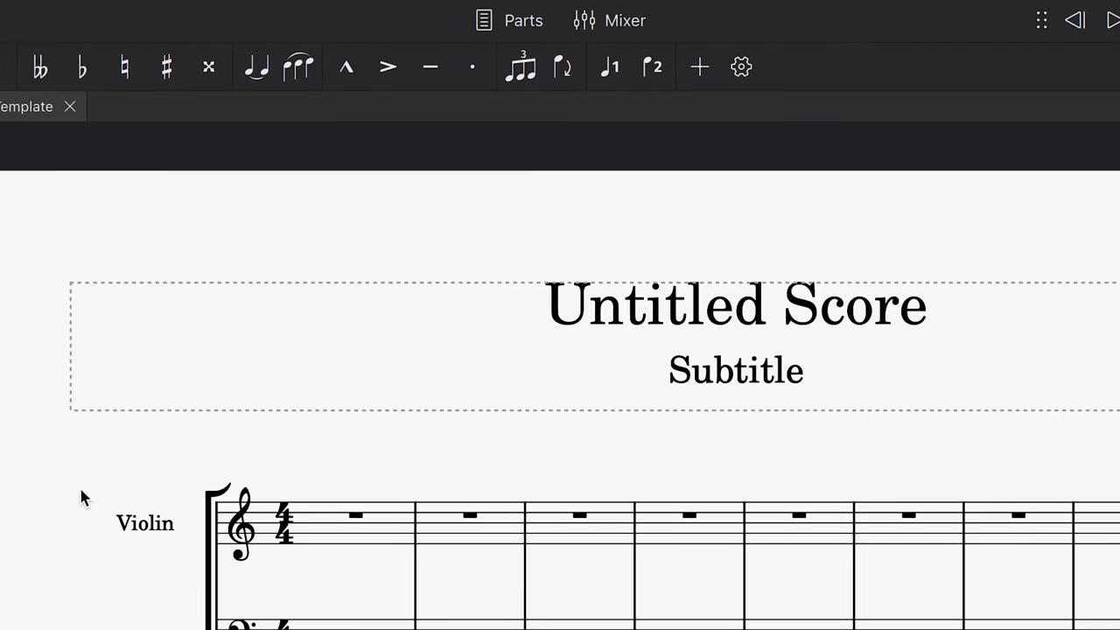
Step: Open the Violin part from the Parts list, then return to the Piano_Trio_Template score
left_click(522, 20)
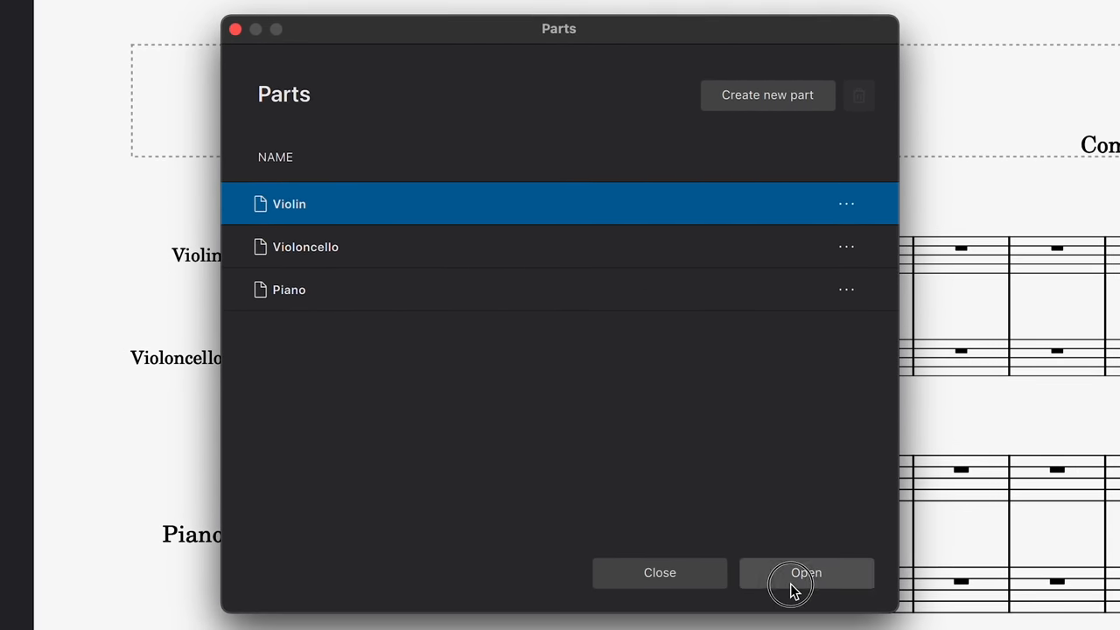
left_click(805, 572)
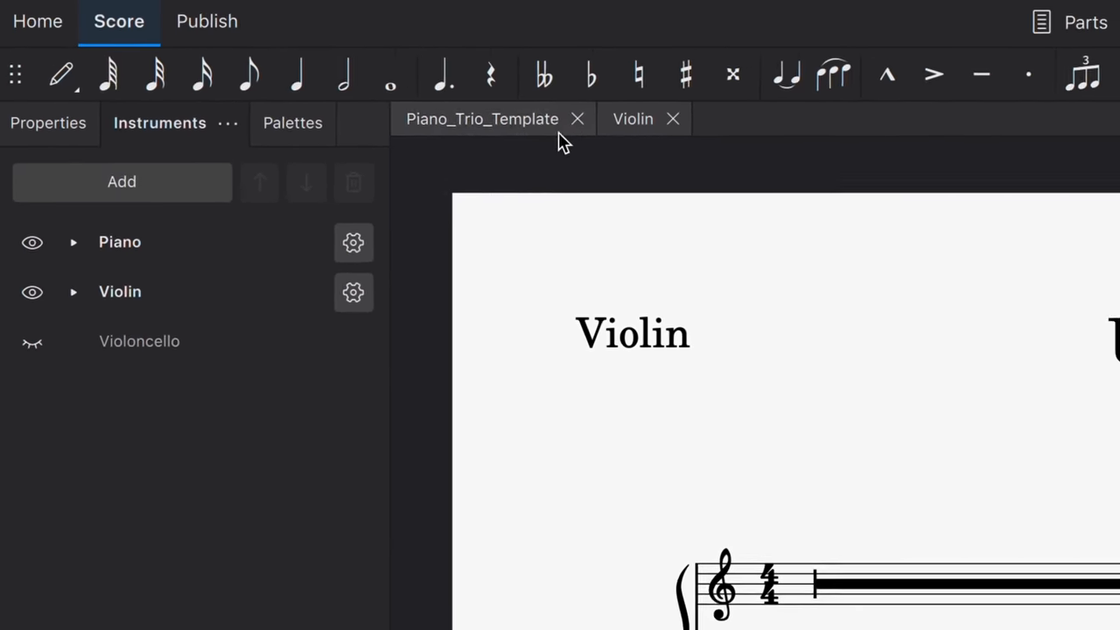
left_click(482, 118)
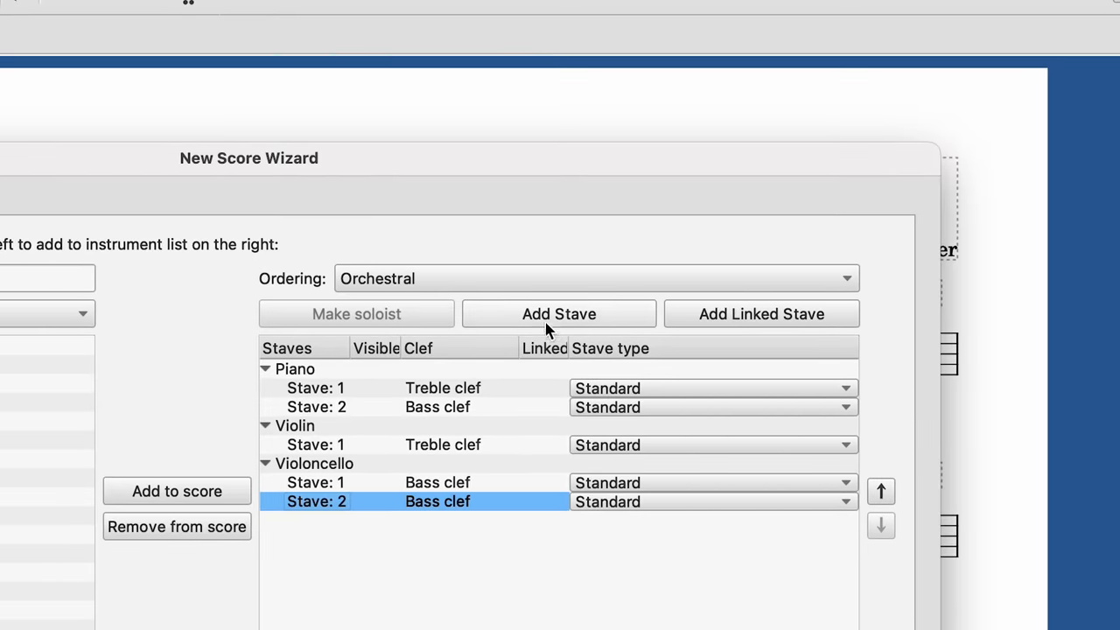
Step: Add a linked staff to the Violoncello and expand the Electric Guitar's staff list
left_click(760, 313)
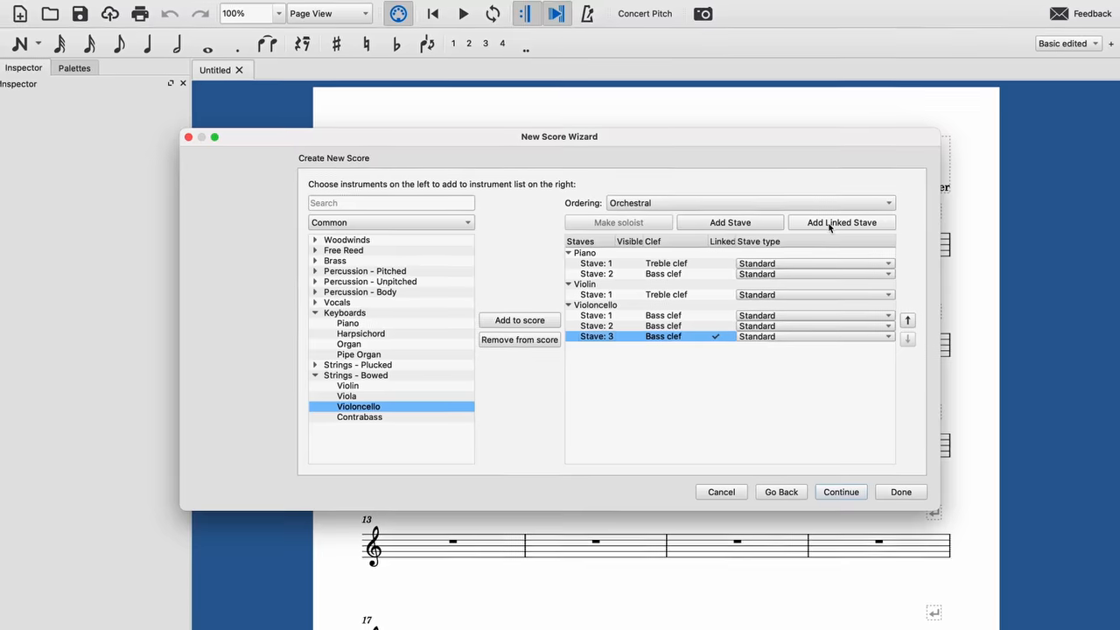
left_click(900, 492)
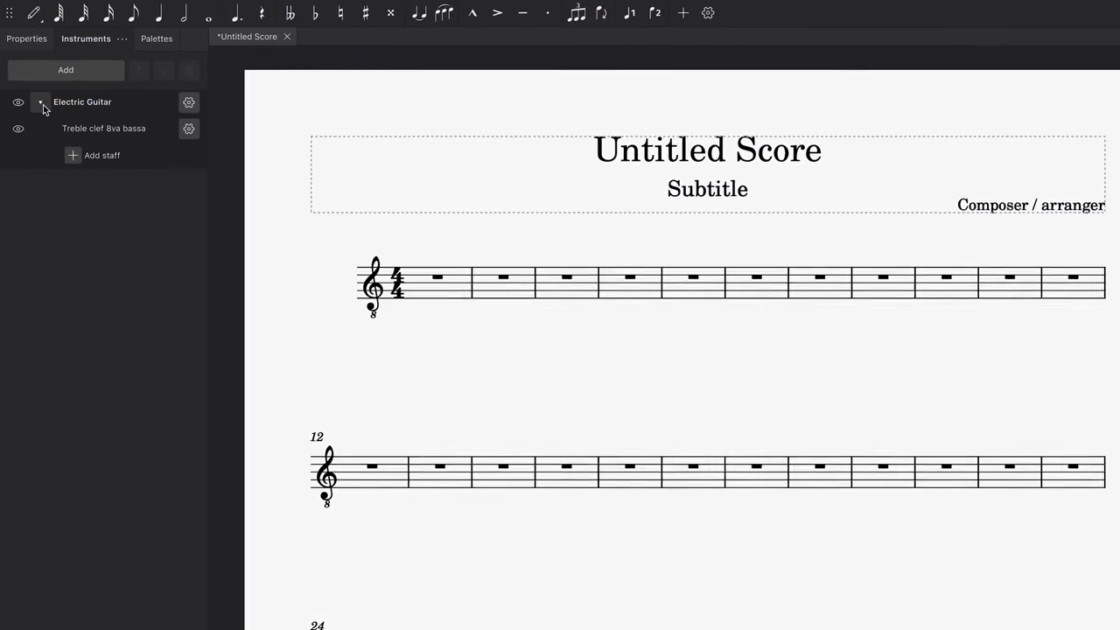
left_click(189, 128)
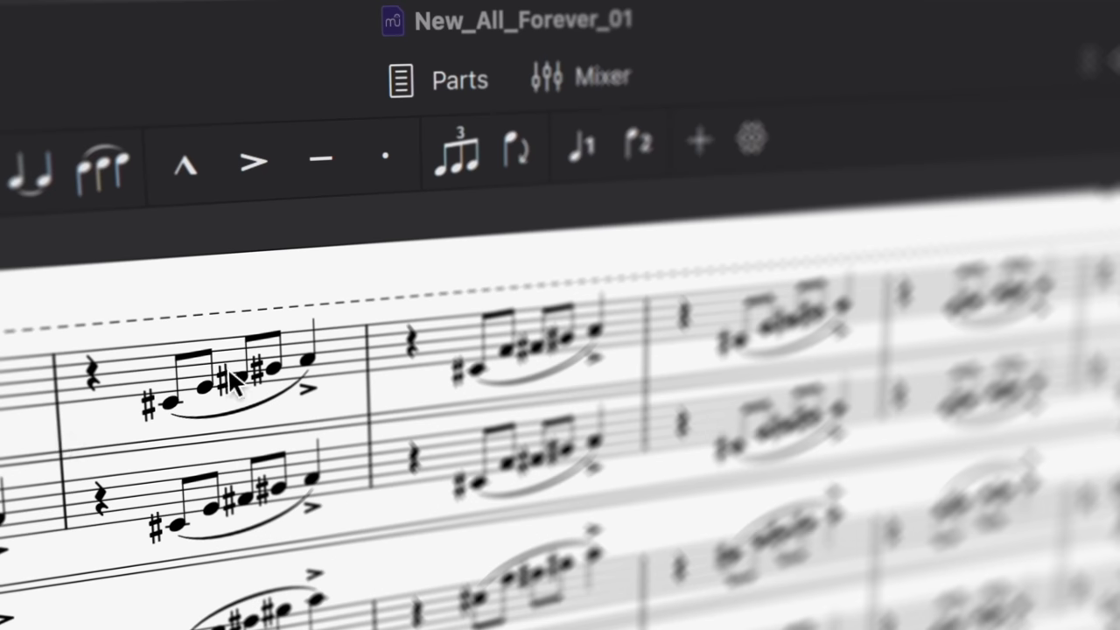
Step: Select a note in the opening phrase of New_All_Forever_01
left_click(396, 178)
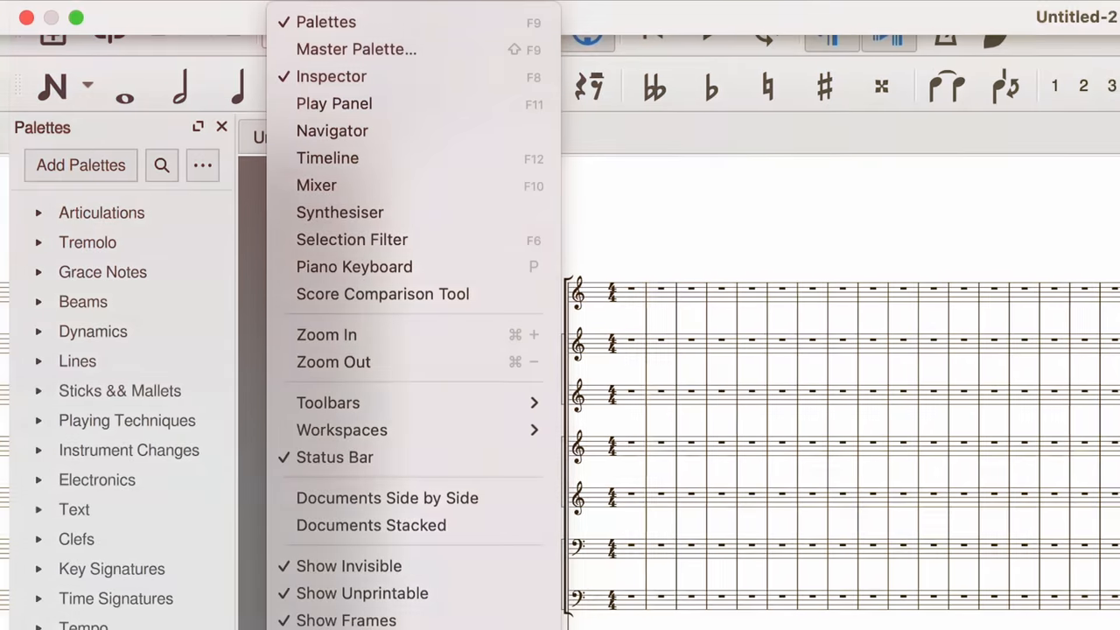
Step: Open the synthesiser window and view the Zerberus sound libraries
left_click(339, 211)
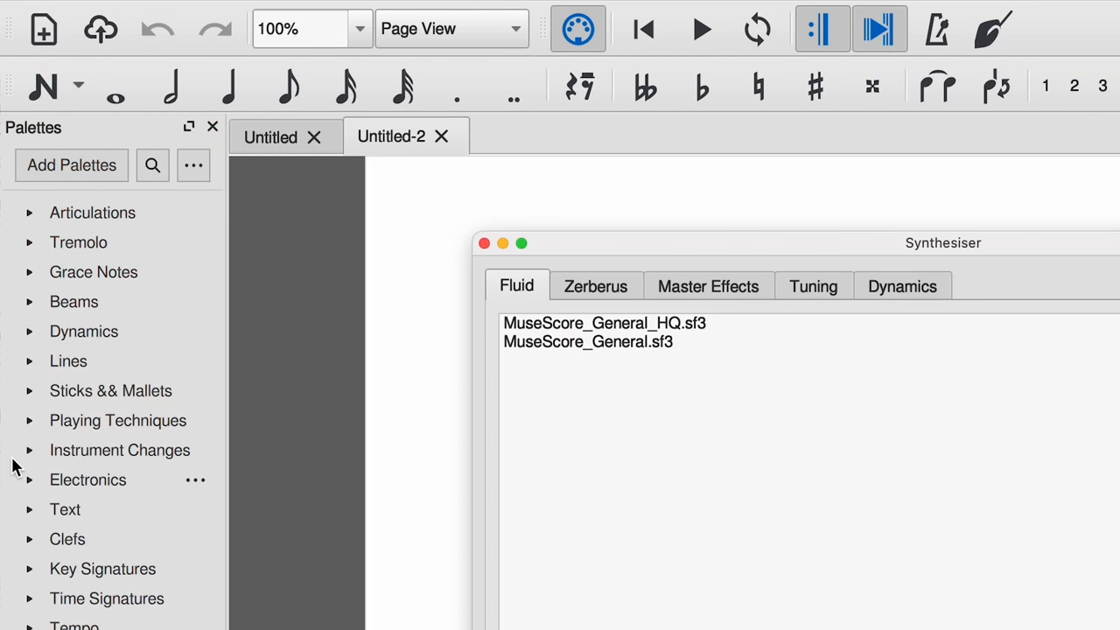
left_click(595, 286)
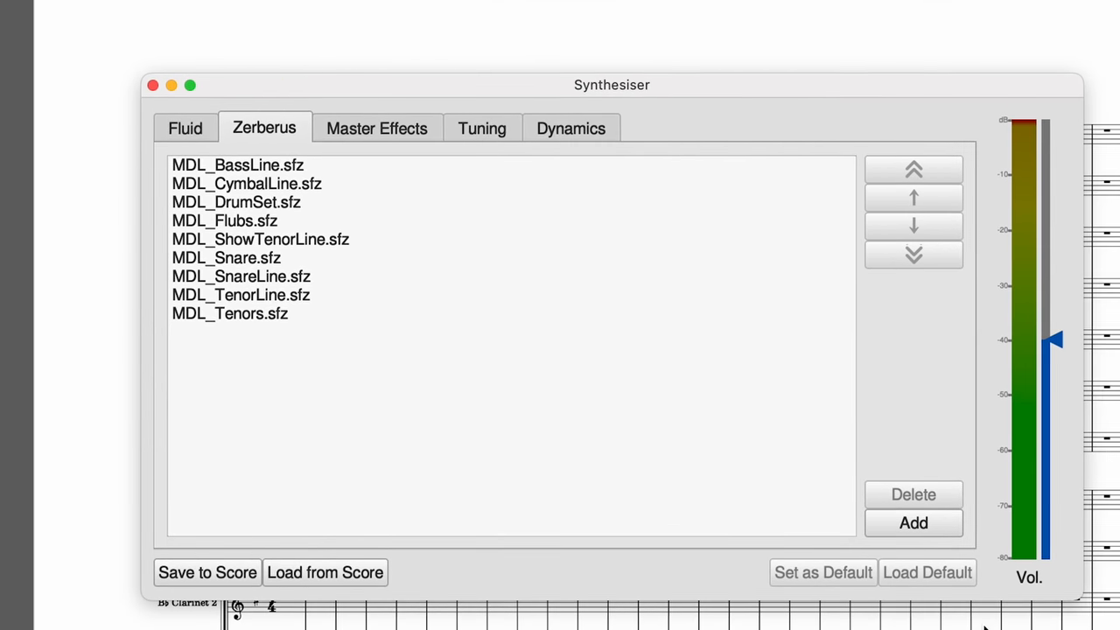
left_click_drag(613, 84, 563, 61)
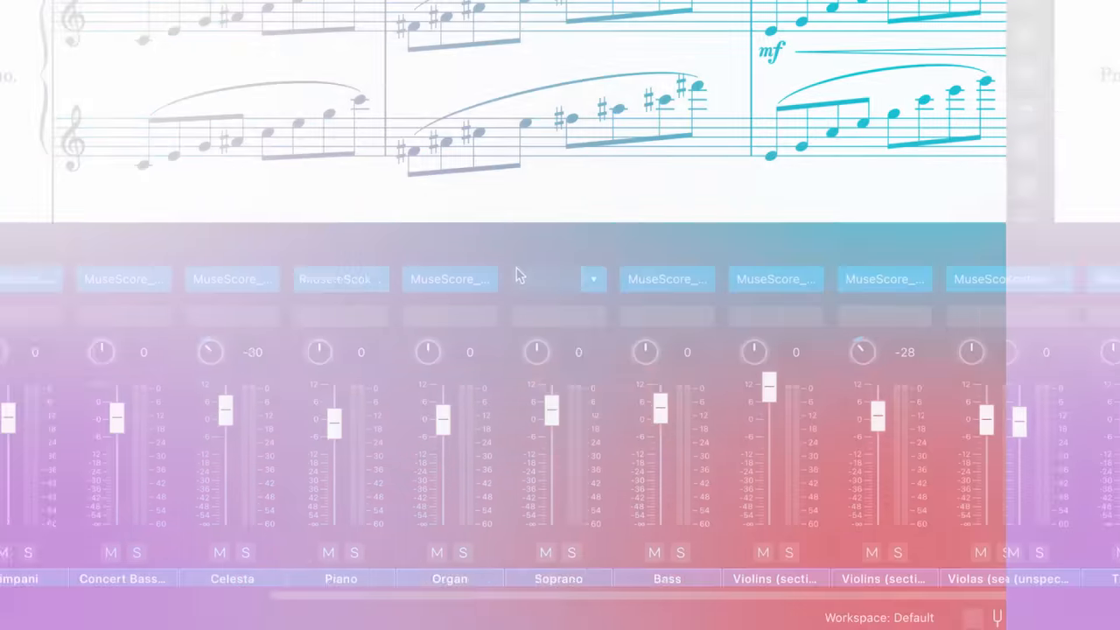
Step: Load the Paul Ferrand sforzando VST3 onto the Organ channel and view its window
left_click(488, 279)
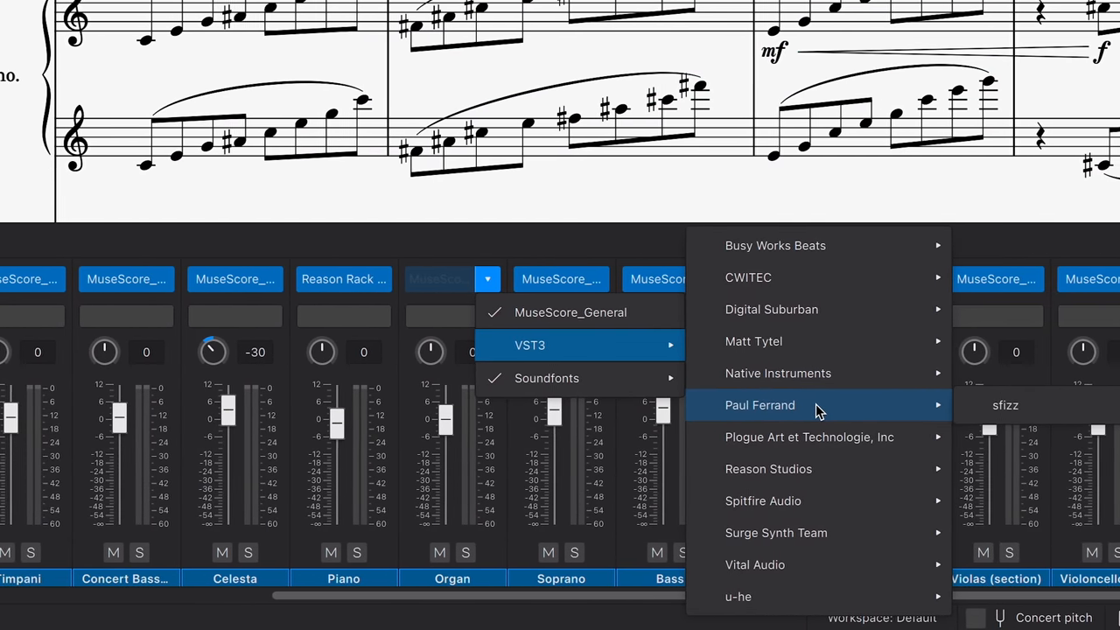
left_click(1004, 404)
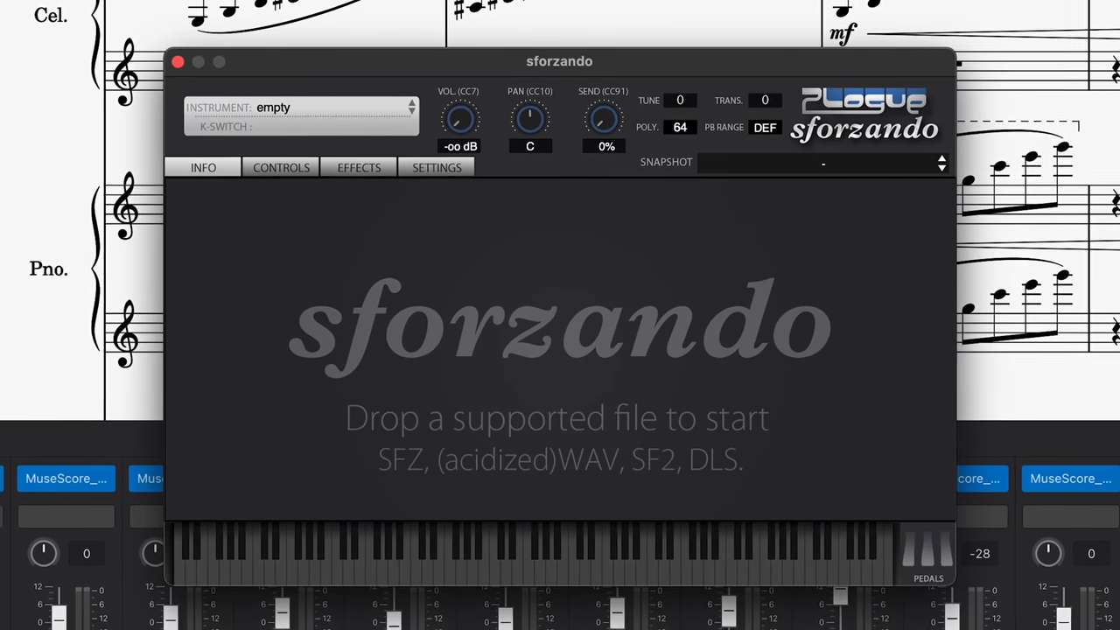
left_click_drag(559, 62, 559, 81)
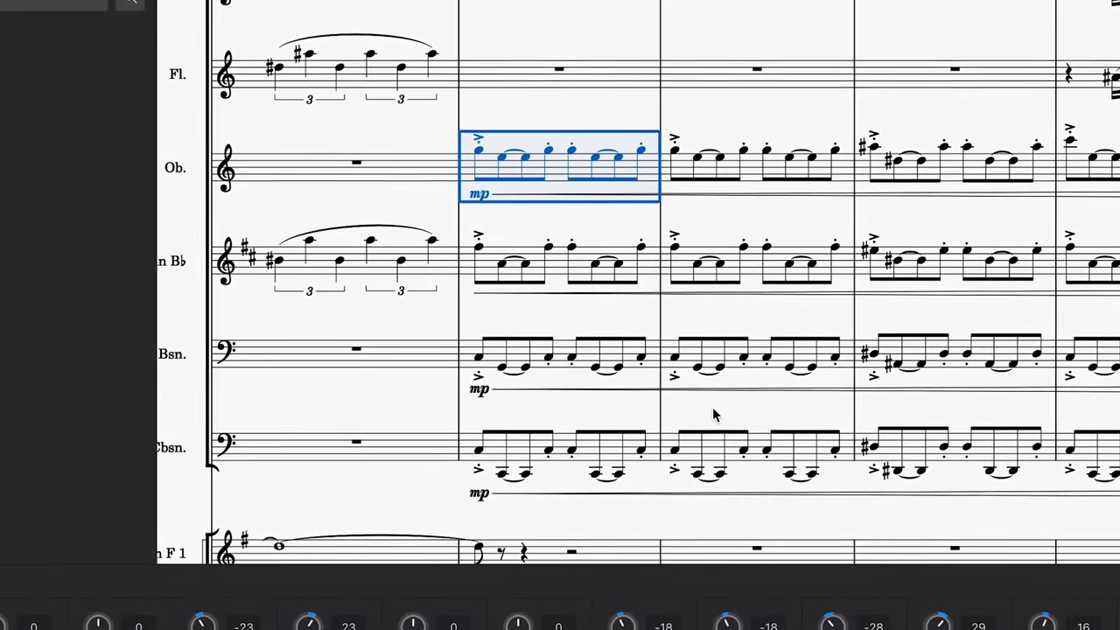
Step: Close the sforzando plugin window to return to the score
left_click(568, 446)
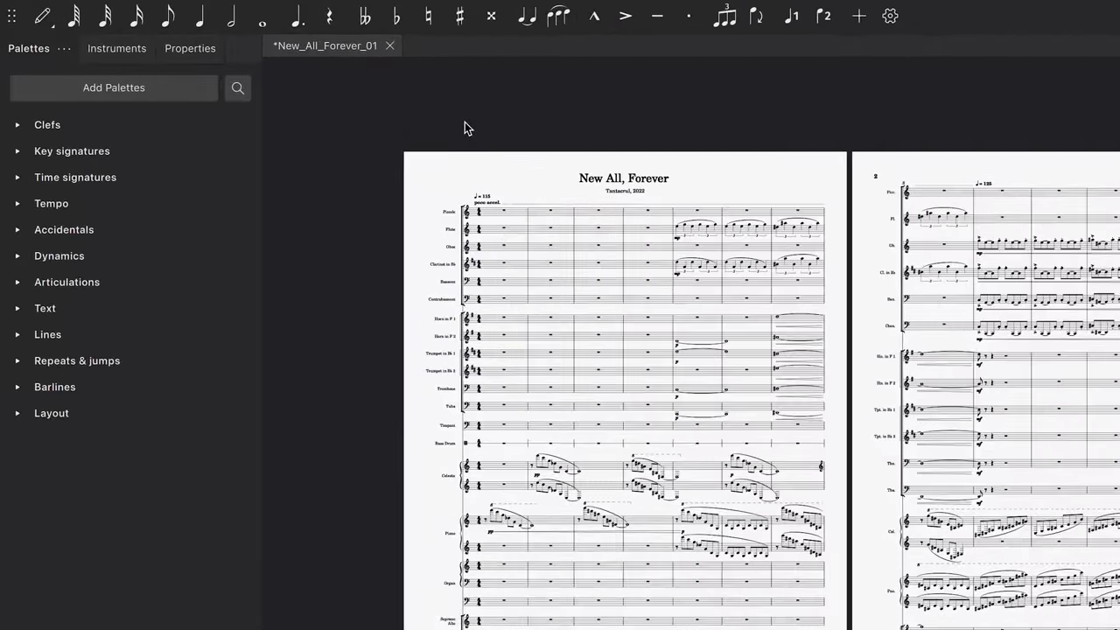
Step: Show the Properties panel, select a measure, then select a single note to inspect
left_click(190, 48)
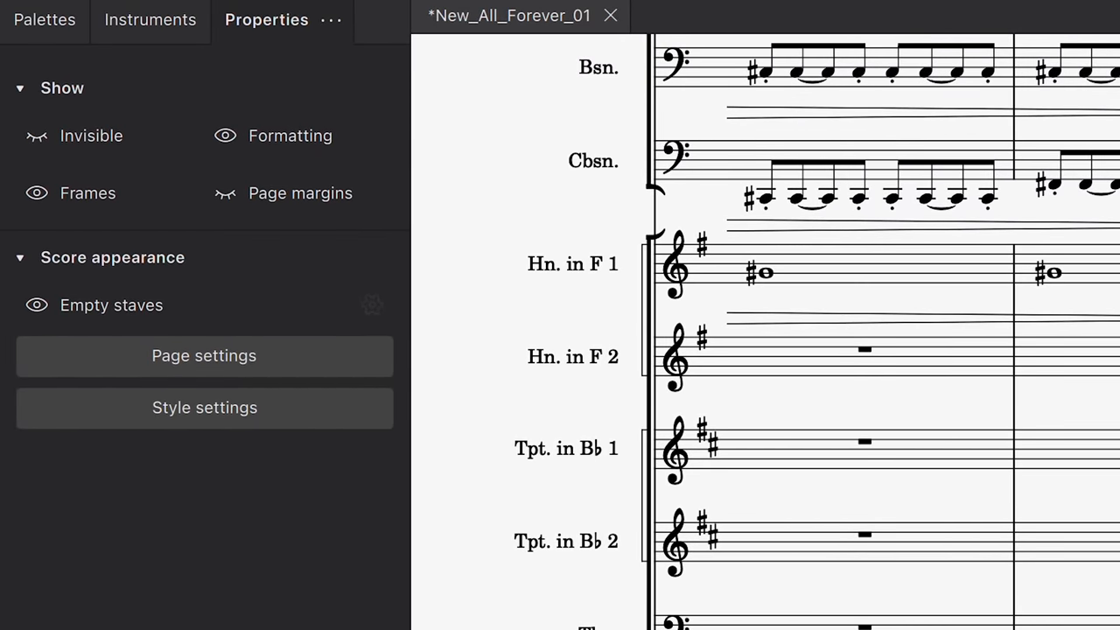
left_click(37, 303)
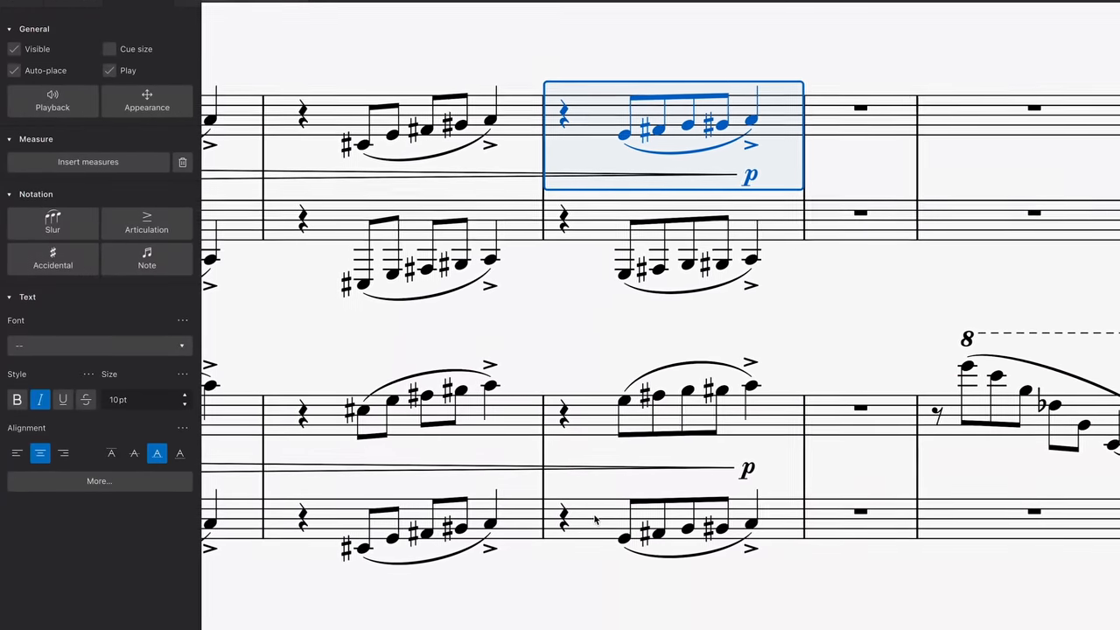
left_click(146, 258)
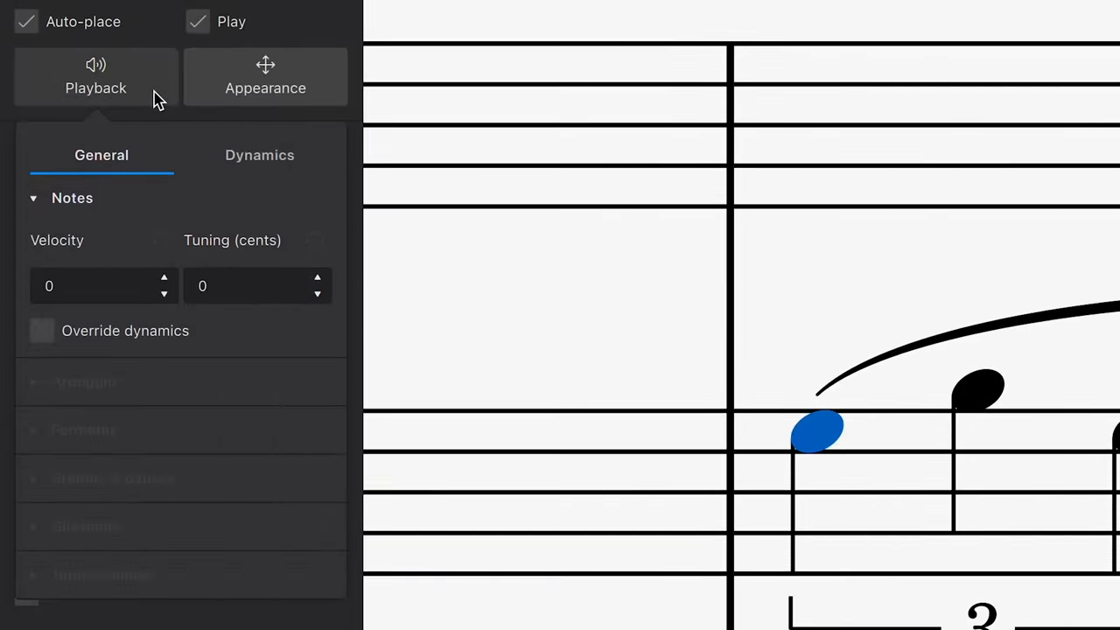
Step: Open Playback properties and enter velocity 110 for the last triplet note
left_click(260, 155)
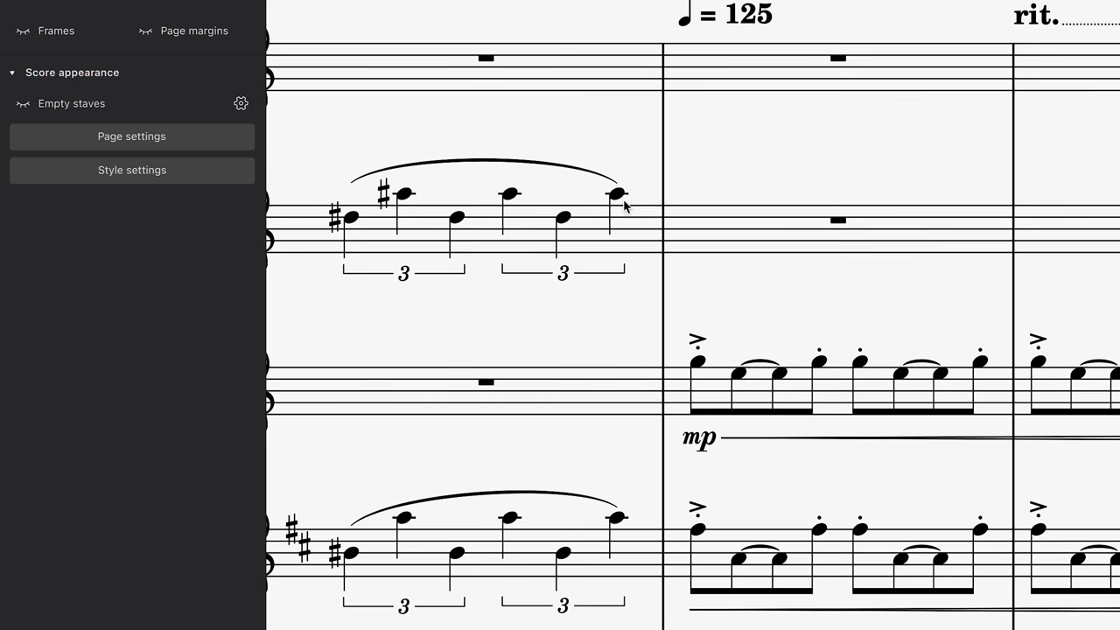
left_click(612, 195)
type("70")
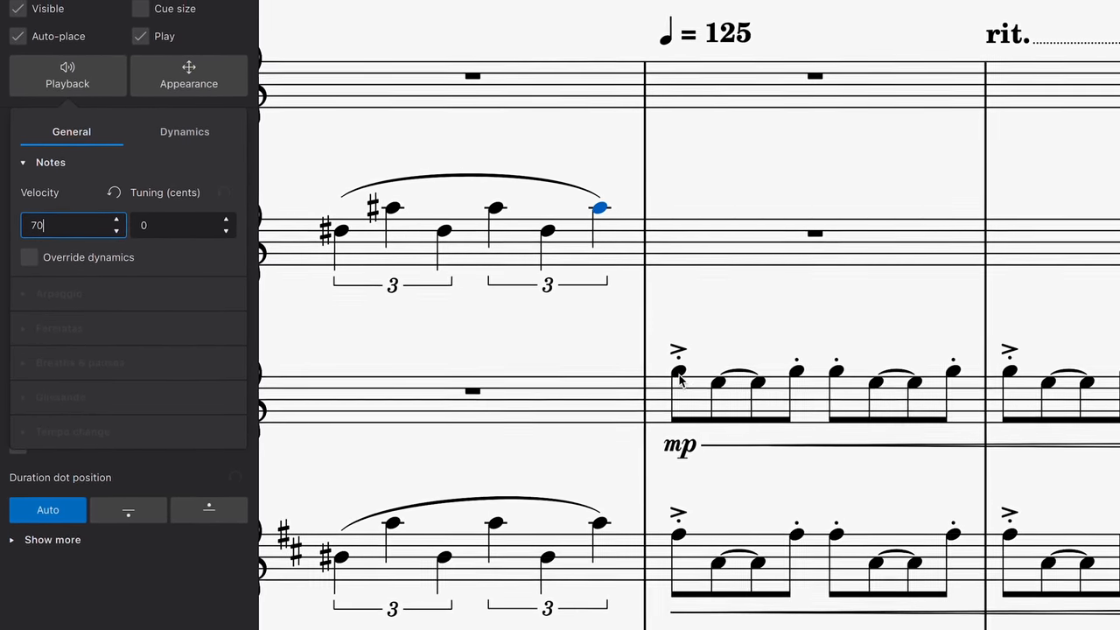
type("110")
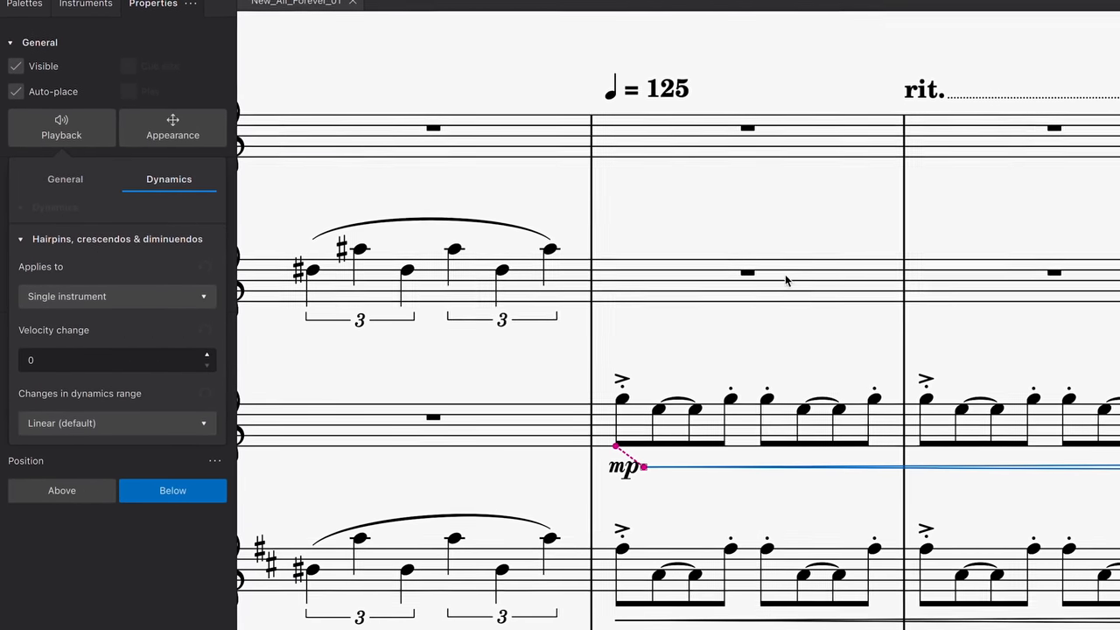
left_click(920, 92)
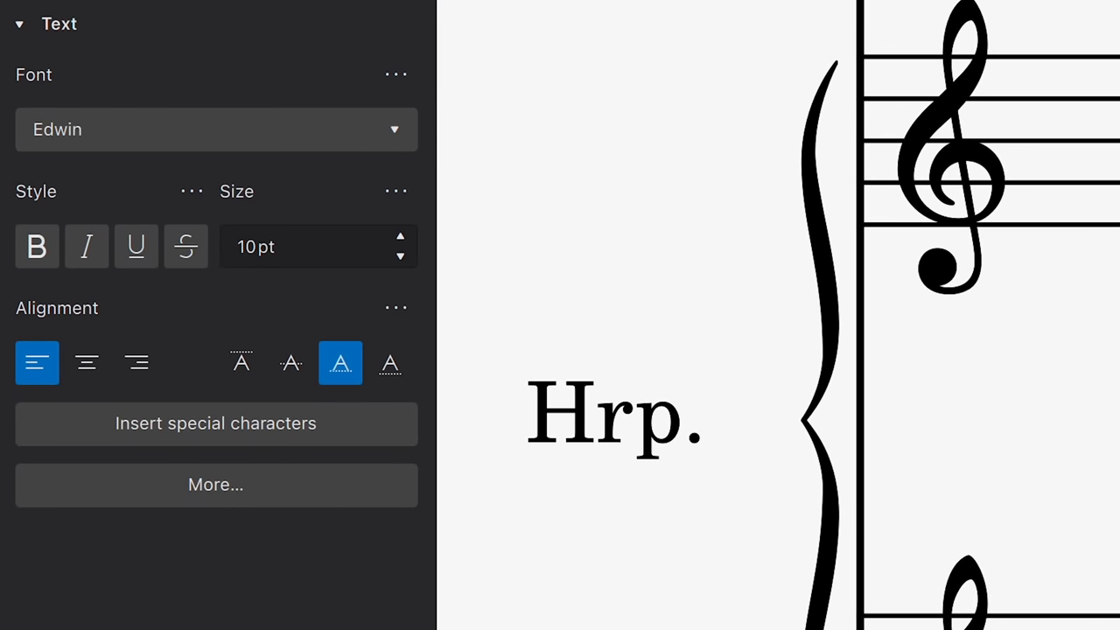
mouse_move(327, 446)
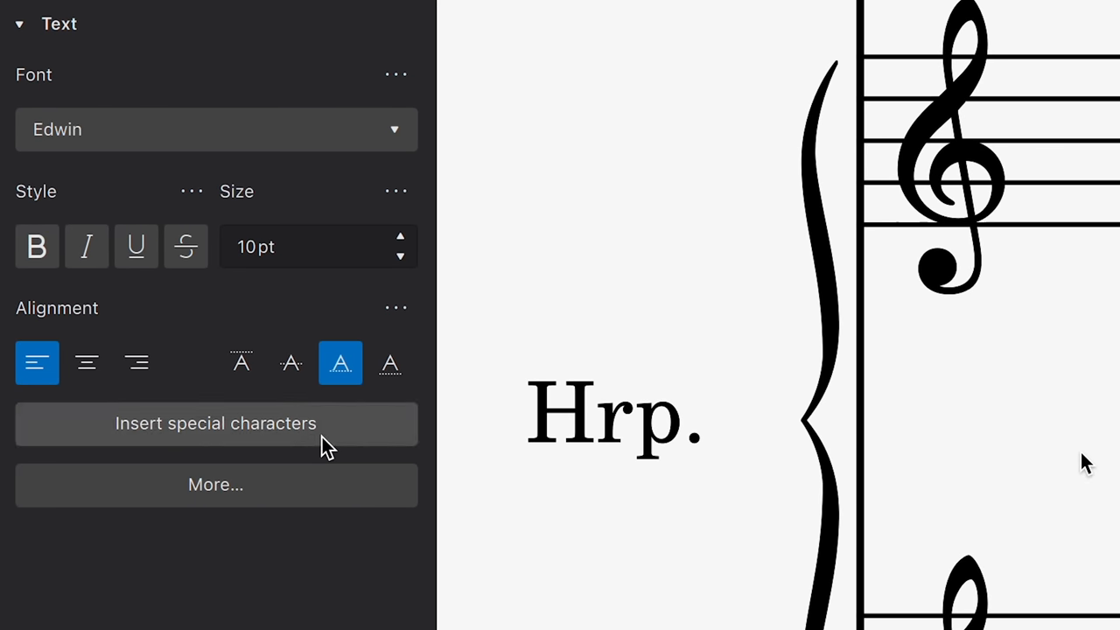
Step: Insert a sharp from the special characters palette into the harp text
left_click(215, 423)
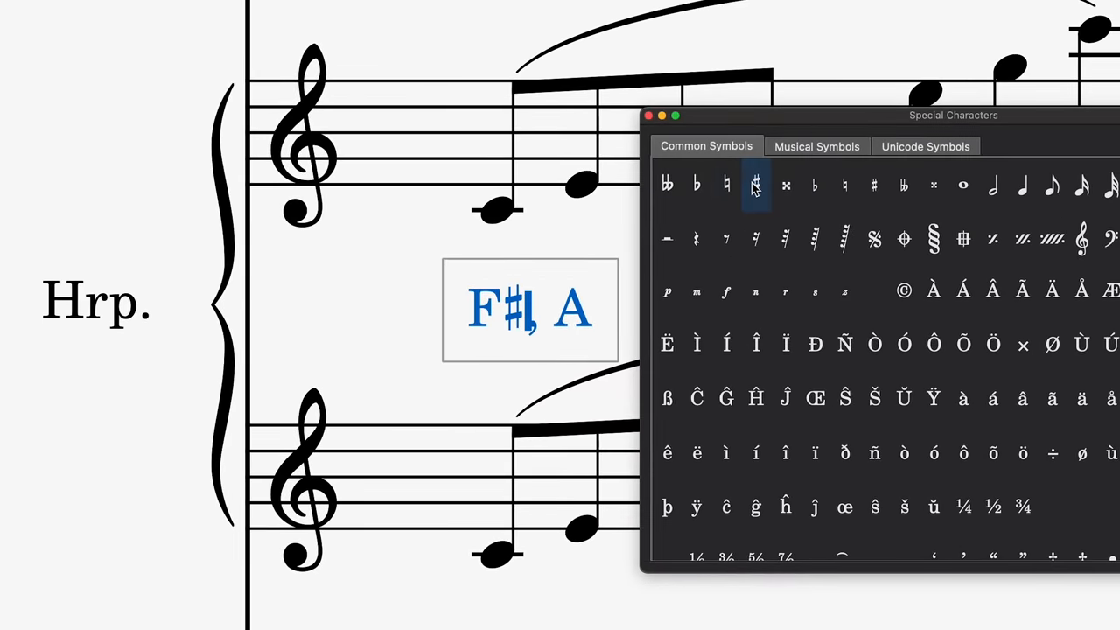
left_click(755, 184)
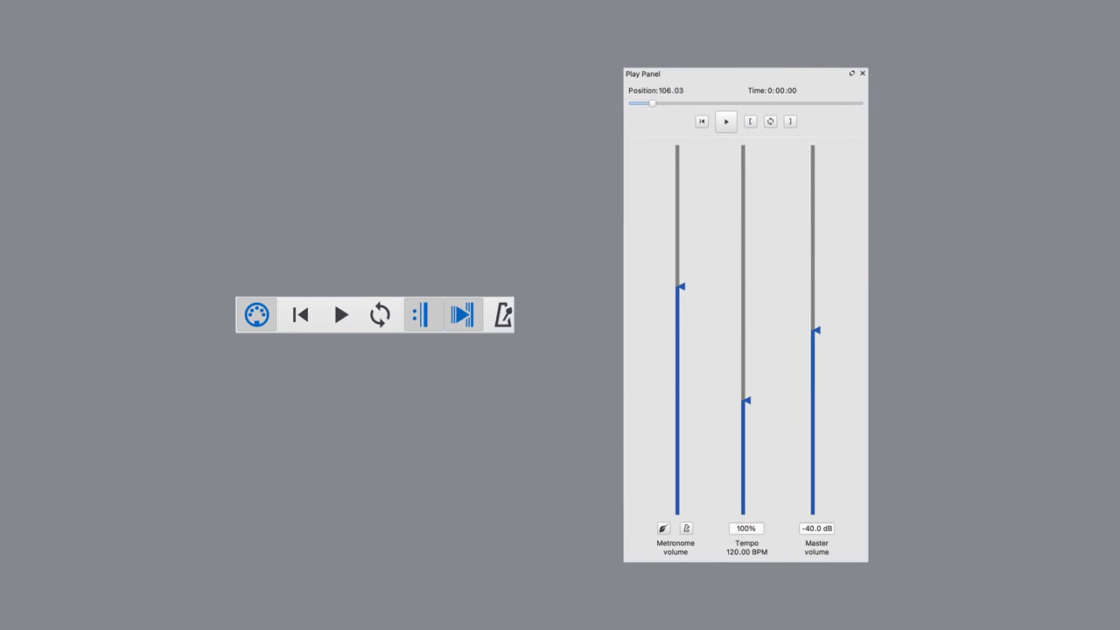
Step: Open the score view mode dropdown in the status bar
left_click(340, 314)
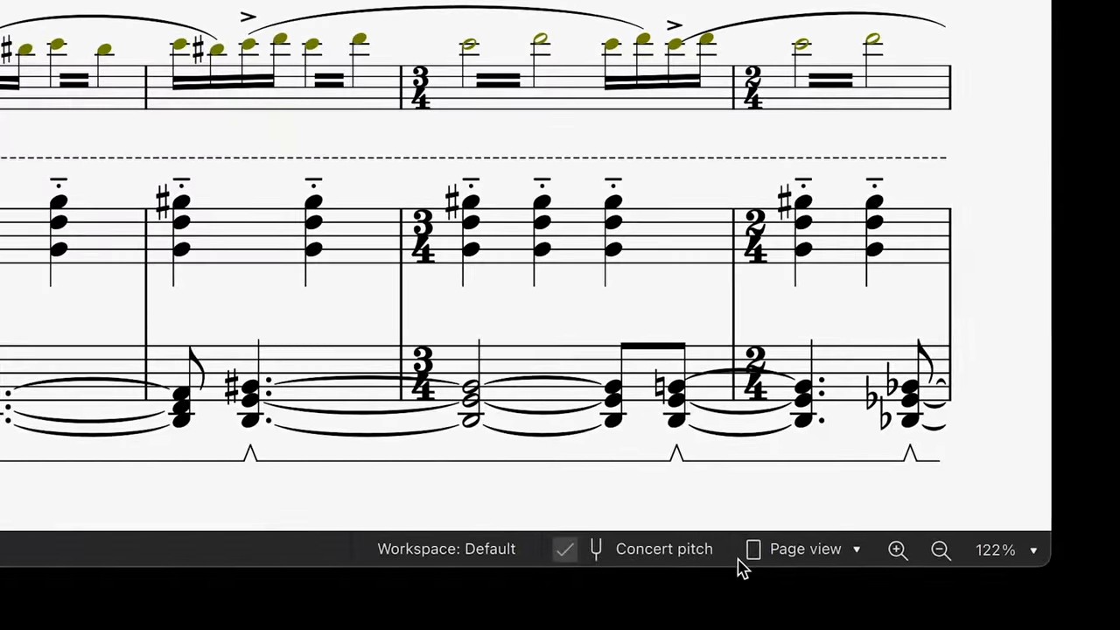
left_click(803, 549)
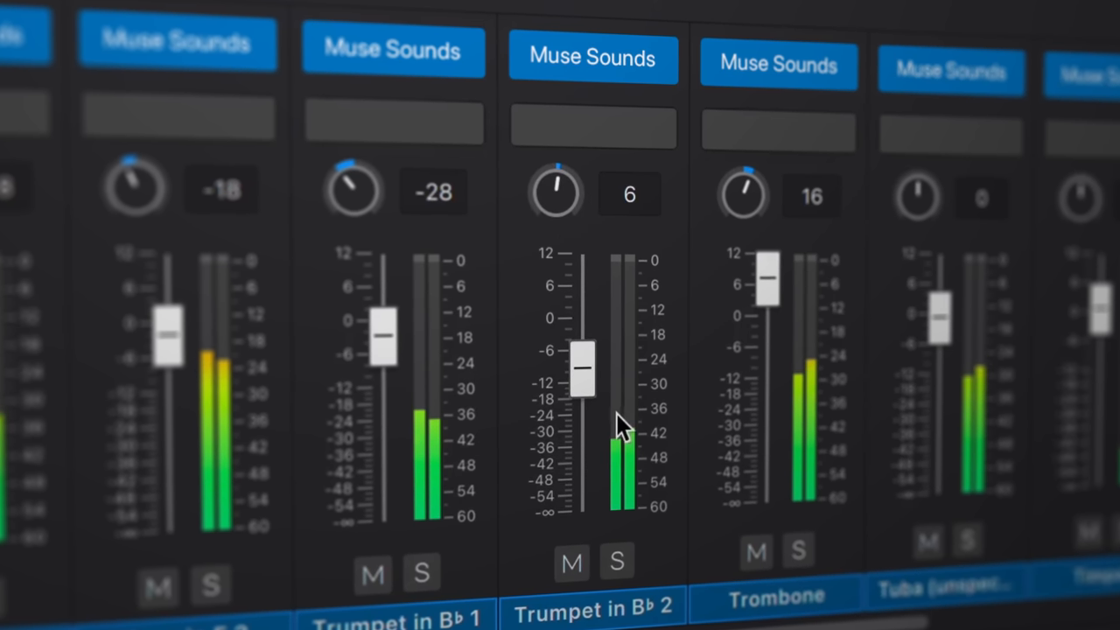
Step: Drag the Trumpet in B♭ 2 mixer fader up to roughly 0 dB
left_click_drag(584, 369, 581, 331)
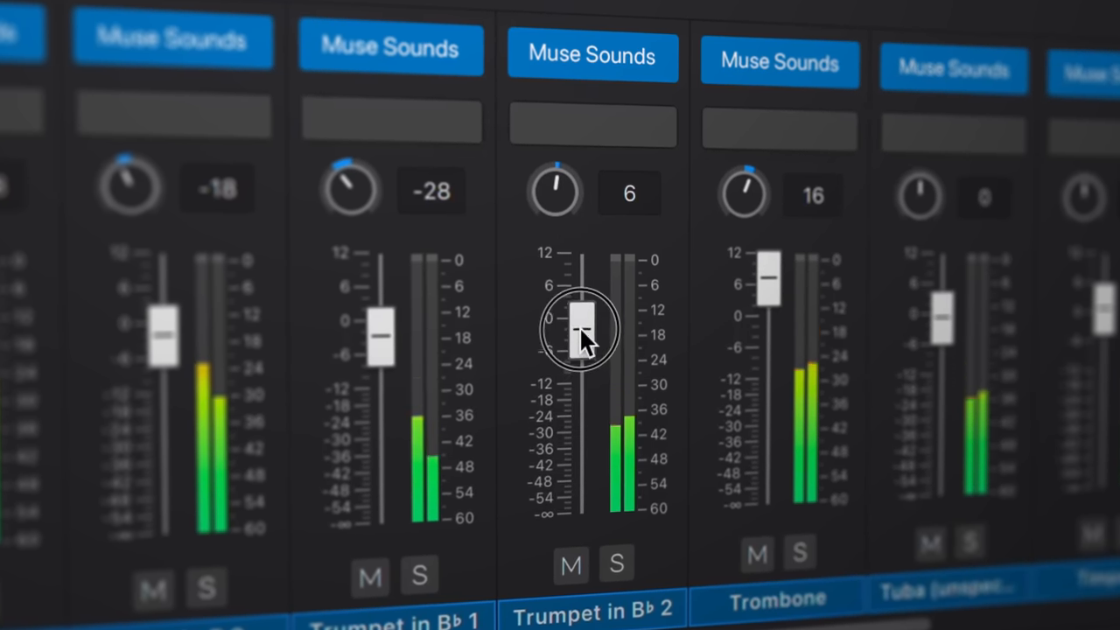